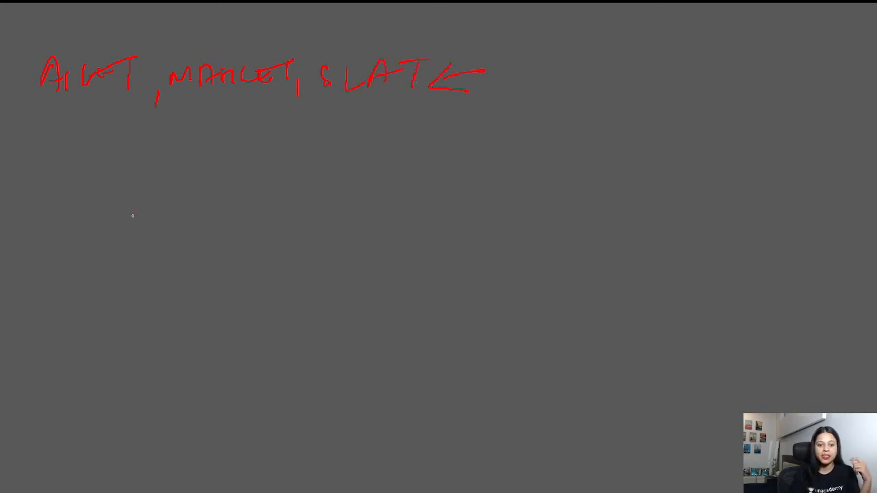
Step: Handwrite 'CLAT' in red ink on the left below the row of exam names
{"action": "left_click_drag", "start_coordinate": [41, 233], "coordinate": [102, 233]}
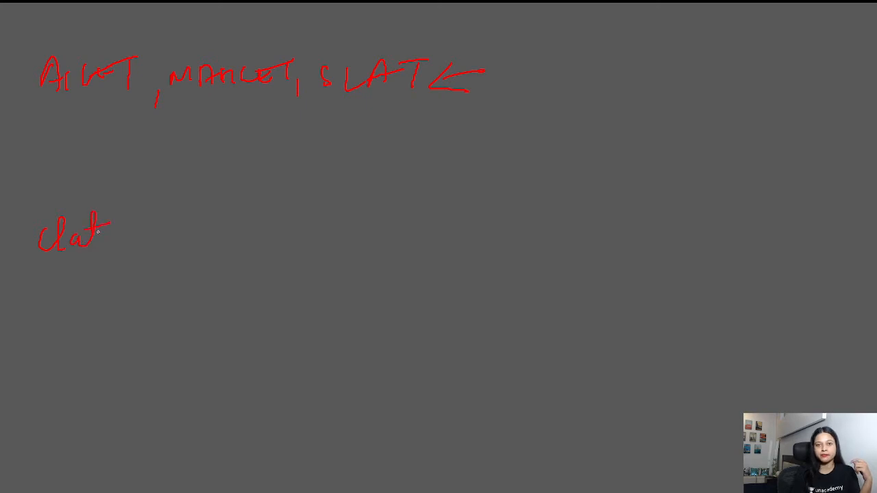
{"action": "mouse_move", "coordinate": [151, 233]}
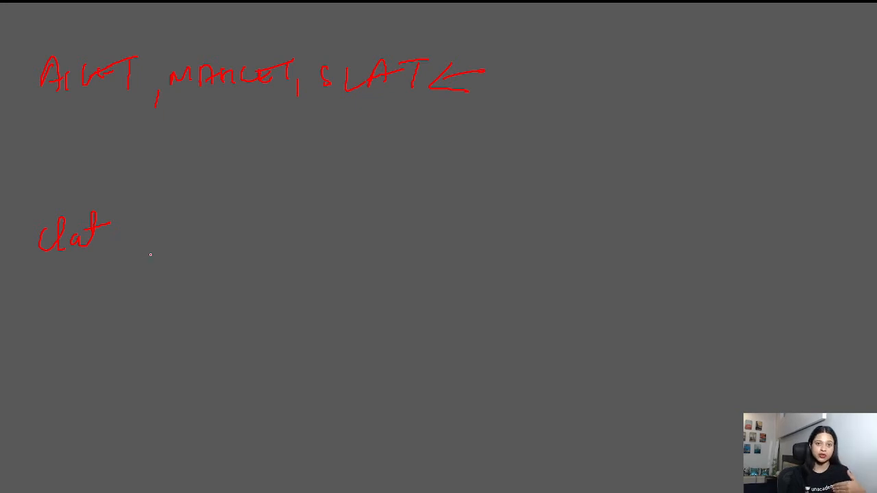
{"action": "mouse_move", "coordinate": [151, 236]}
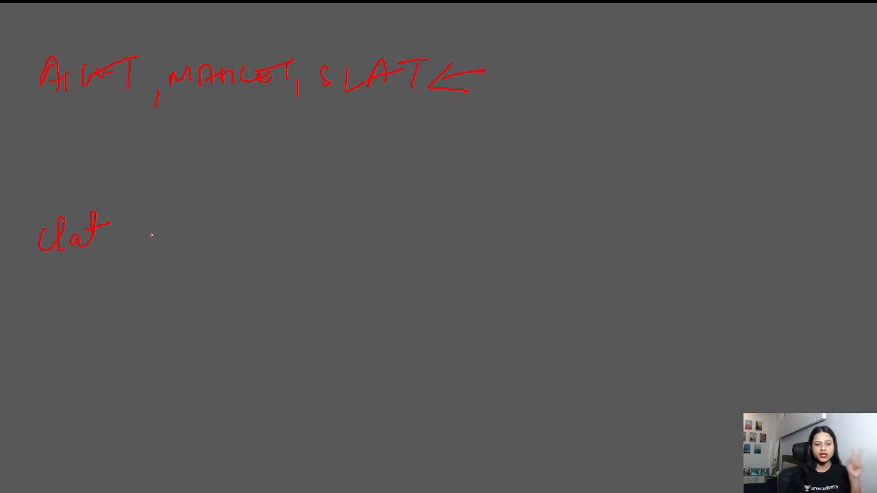
Step: Underline CLAT and write the first topic, basic legal theory, with a tick
{"action": "left_click_drag", "start_coordinate": [30, 274], "coordinate": [126, 260]}
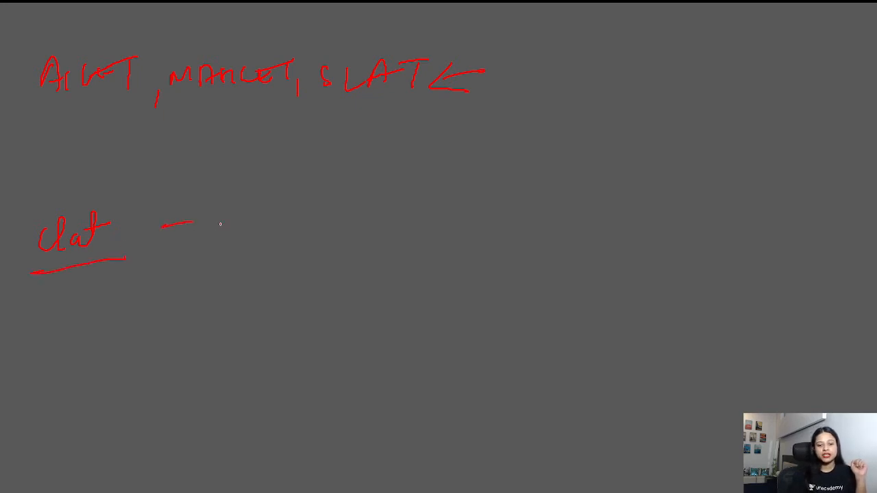
{"action": "left_click_drag", "start_coordinate": [213, 220], "coordinate": [250, 235]}
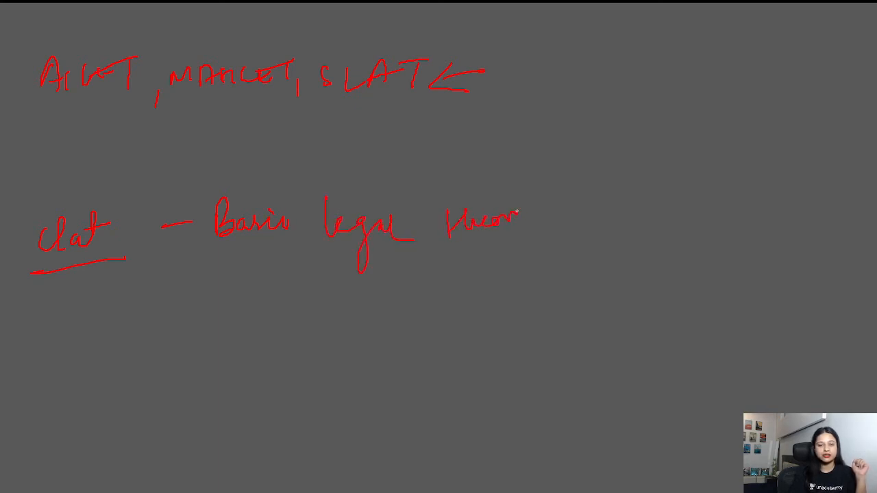
{"action": "left_click_drag", "start_coordinate": [541, 232], "coordinate": [633, 172]}
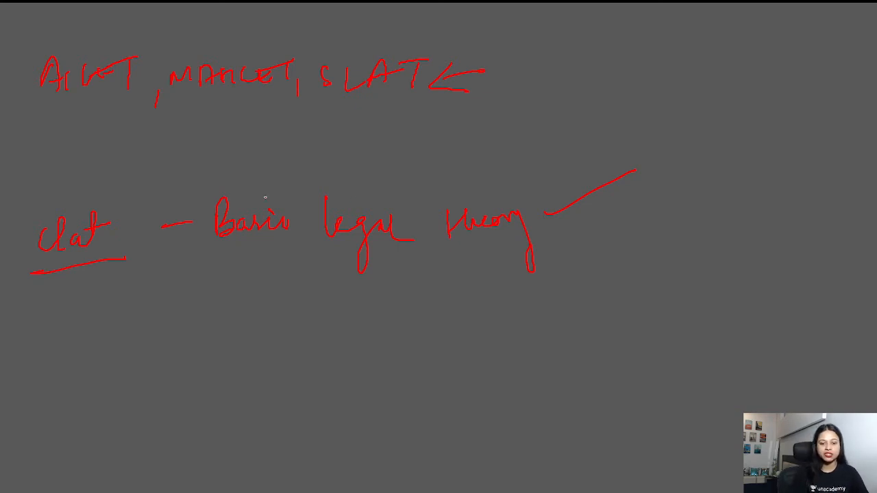
Step: Add the legal questions line and the grammar, vocab, RC line, each ticked
{"action": "left_click_drag", "start_coordinate": [153, 291], "coordinate": [194, 288]}
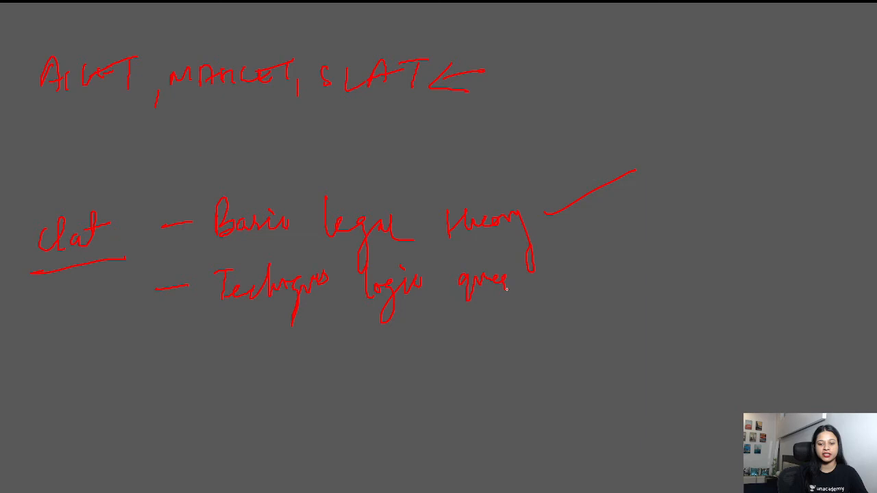
{"action": "left_click_drag", "start_coordinate": [507, 281], "coordinate": [569, 274]}
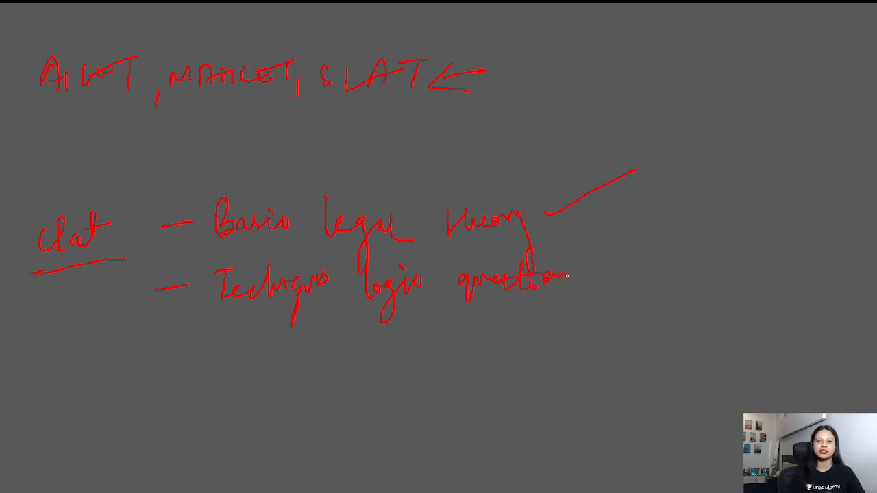
{"action": "left_click_drag", "start_coordinate": [583, 281], "coordinate": [651, 244]}
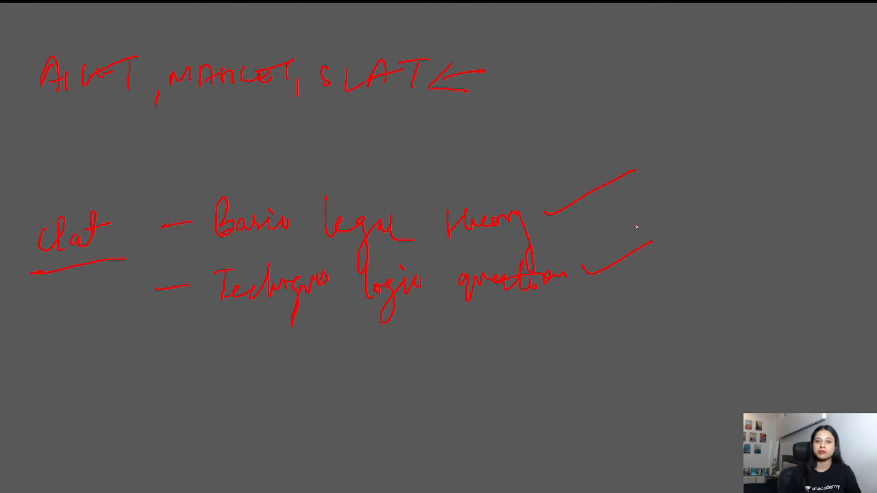
{"action": "left_click_drag", "start_coordinate": [148, 359], "coordinate": [185, 353]}
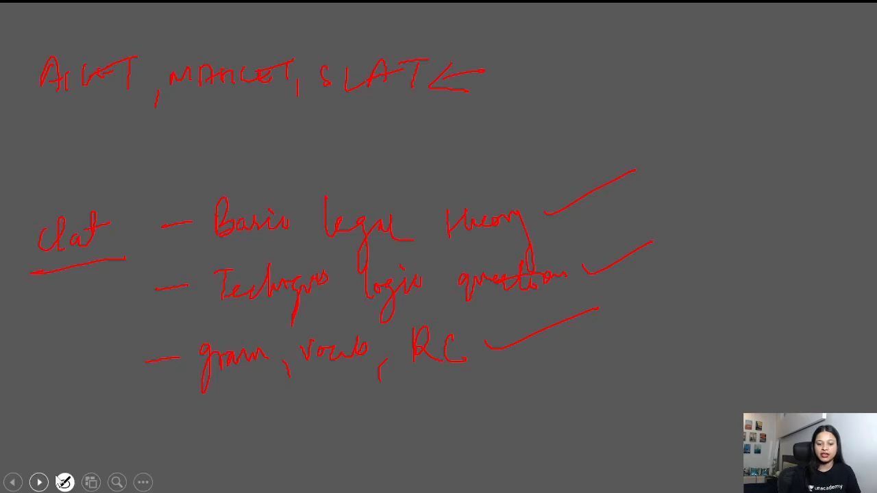
Step: Write 'Quant' as the fourth topic and underline the basic legal theory line
{"action": "left_click_drag", "start_coordinate": [148, 427], "coordinate": [195, 425]}
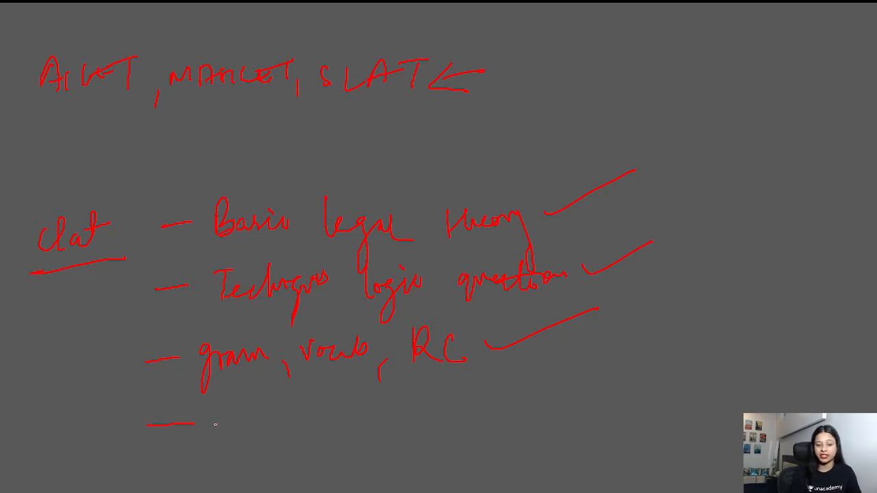
{"action": "left_click_drag", "start_coordinate": [205, 423], "coordinate": [302, 422]}
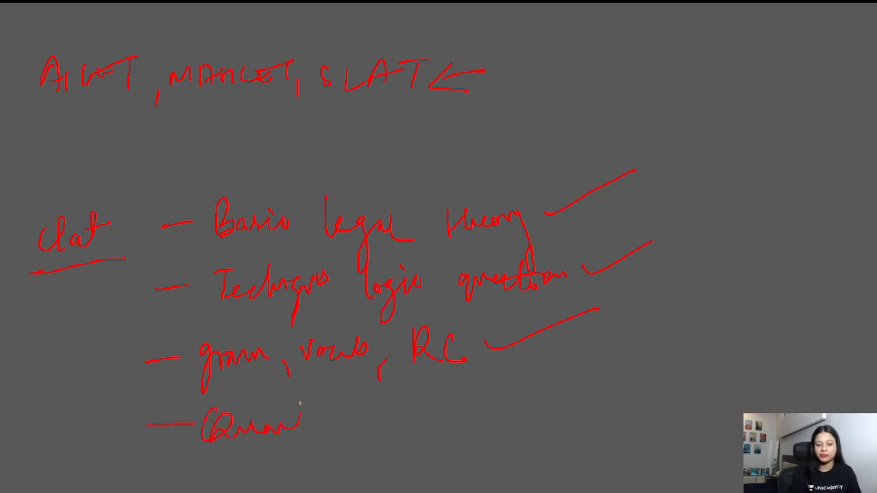
{"action": "left_click_drag", "start_coordinate": [295, 425], "coordinate": [326, 418]}
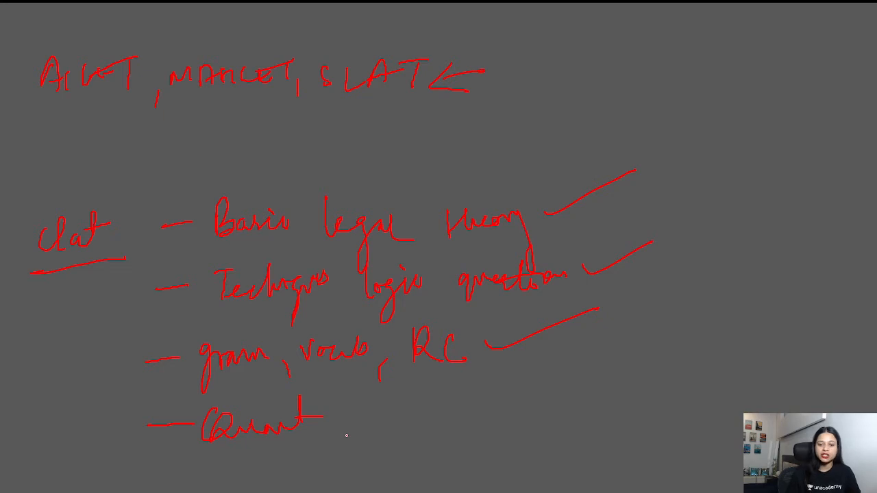
{"action": "left_click_drag", "start_coordinate": [336, 246], "coordinate": [586, 245]}
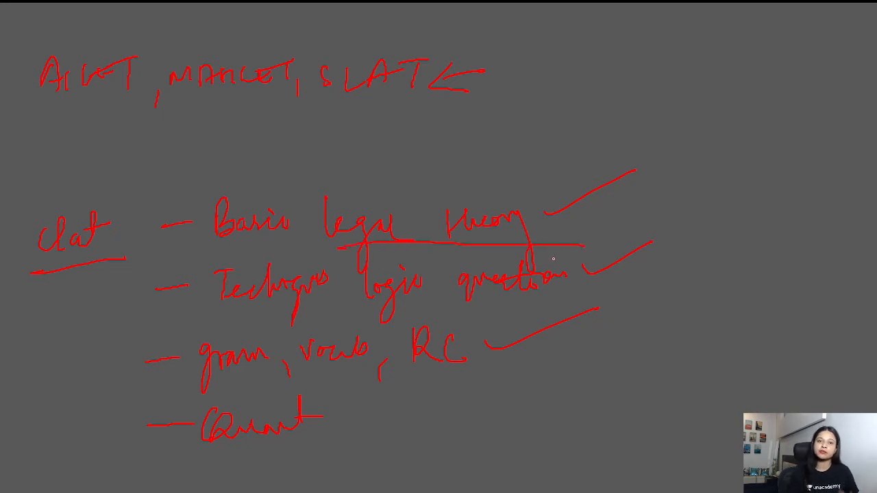
{"action": "mouse_move", "coordinate": [275, 317]}
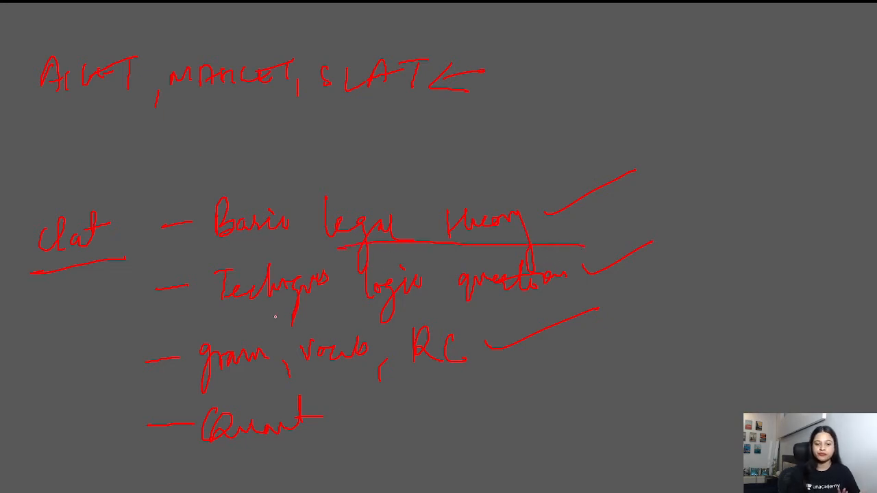
Step: Underline the second topic and Quant lines, then write 'GK' with an upward arrow under the exam names
{"action": "left_click_drag", "start_coordinate": [246, 318], "coordinate": [578, 304]}
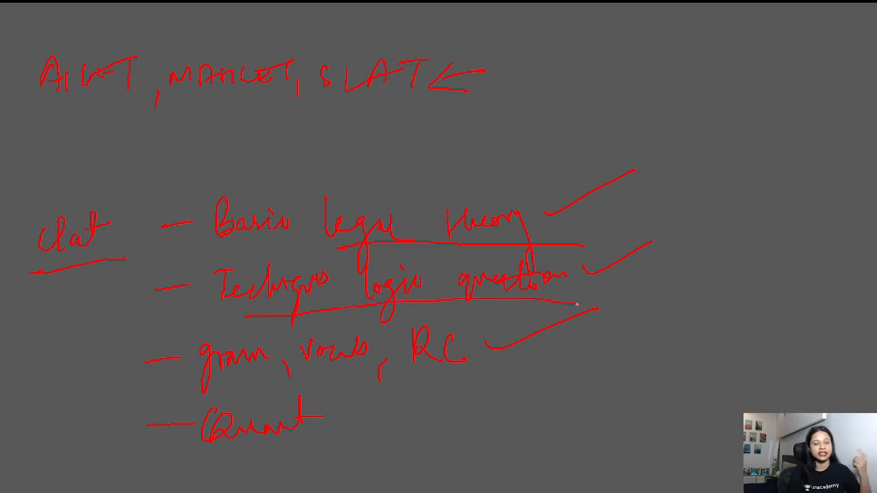
{"action": "mouse_move", "coordinate": [573, 307]}
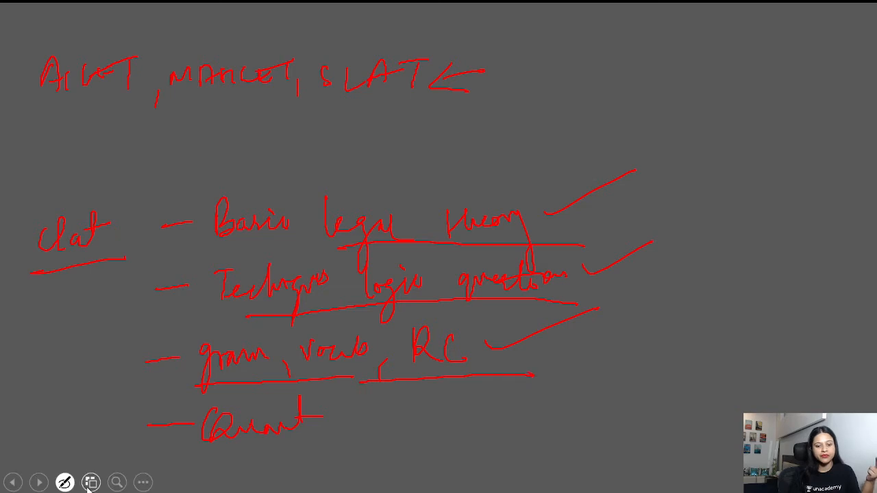
{"action": "left_click_drag", "start_coordinate": [195, 451], "coordinate": [363, 449]}
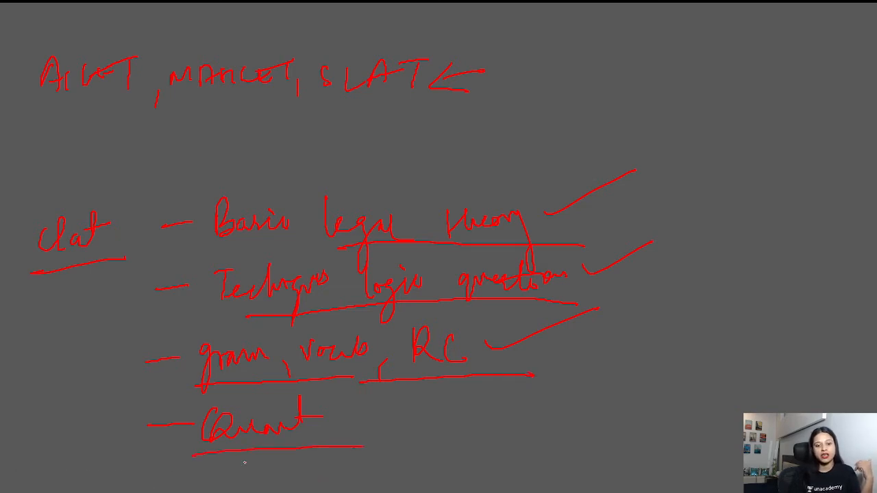
{"action": "left_click_drag", "start_coordinate": [93, 130], "coordinate": [162, 137]}
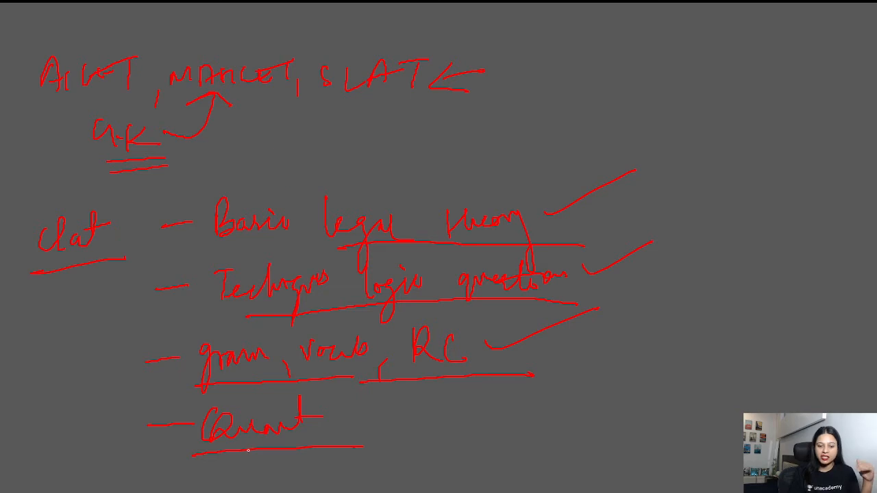
{"action": "mouse_move", "coordinate": [160, 172]}
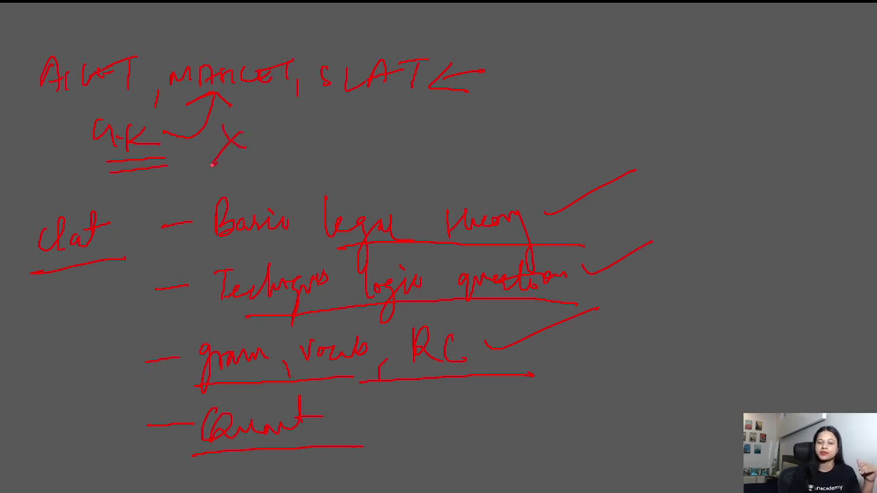
Step: Write crossed-out 'G.K X' and 'CA X' in the left margin and start the reasoning entries
{"action": "left_click_drag", "start_coordinate": [20, 304], "coordinate": [69, 315]}
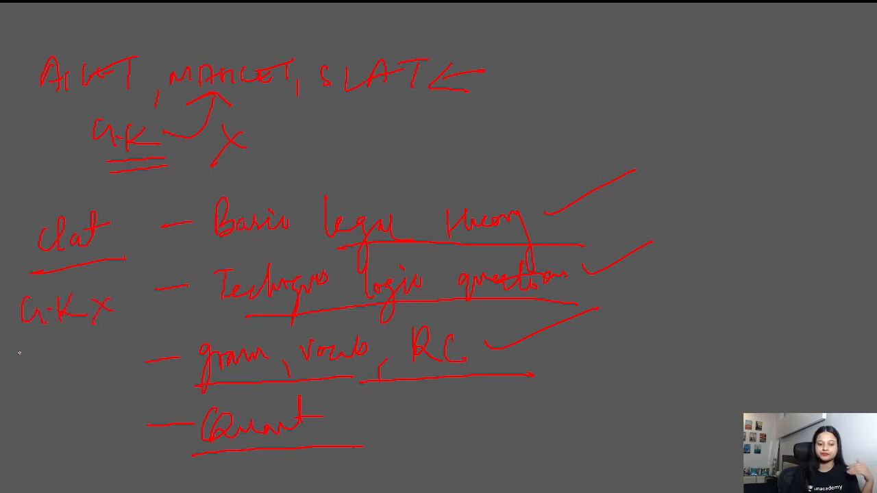
{"action": "type", "text": "CA"}
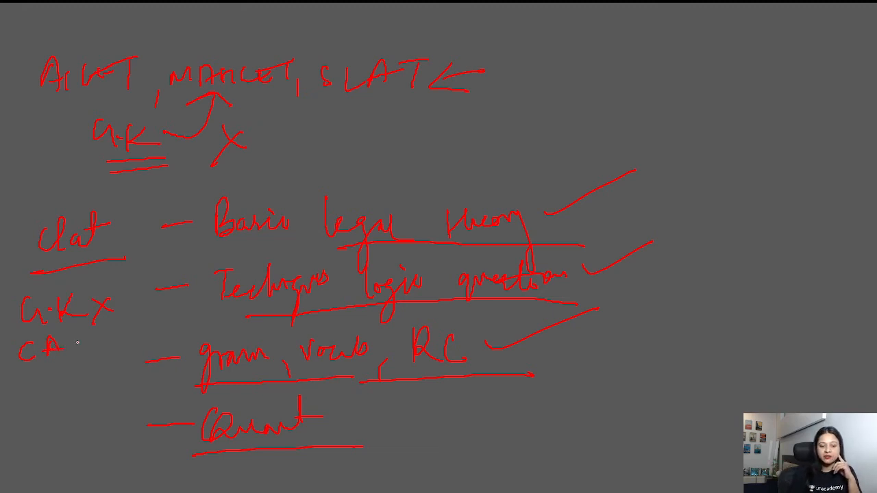
{"action": "left_click_drag", "start_coordinate": [76, 329], "coordinate": [93, 350]}
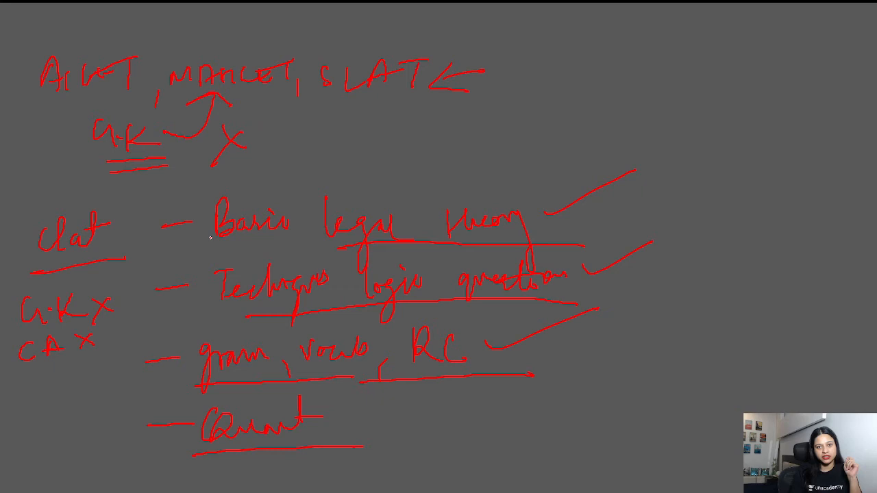
{"action": "left_click_drag", "start_coordinate": [14, 384], "coordinate": [44, 397]}
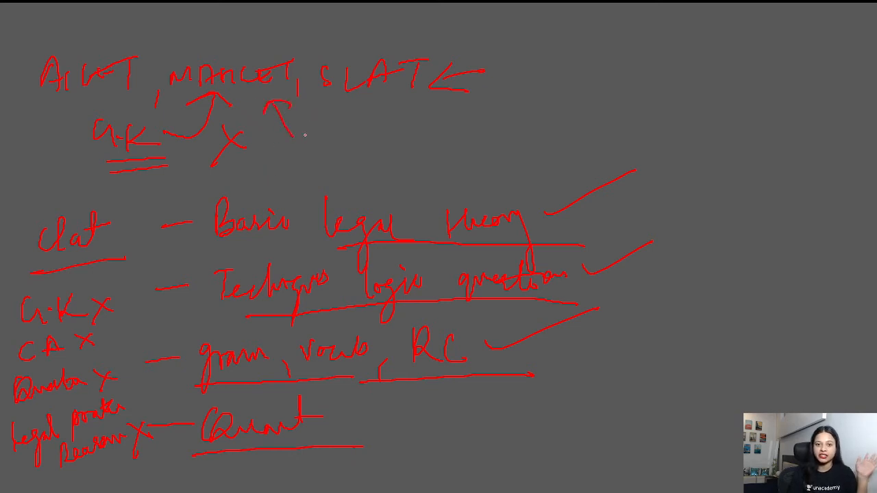
Step: Write 'Legal Knowledge' beside the second upward arrow under the exam names
{"action": "left_click_drag", "start_coordinate": [304, 137], "coordinate": [390, 144]}
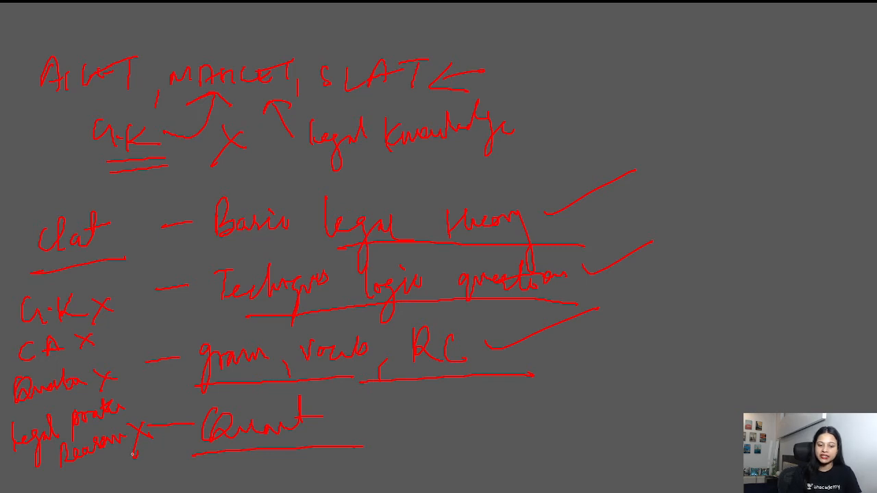
Step: Cross out 'Legal Knowledge', circle the exam names labelled 'AR', and note 'CR' by the second tick
{"action": "left_click_drag", "start_coordinate": [534, 112], "coordinate": [559, 144]}
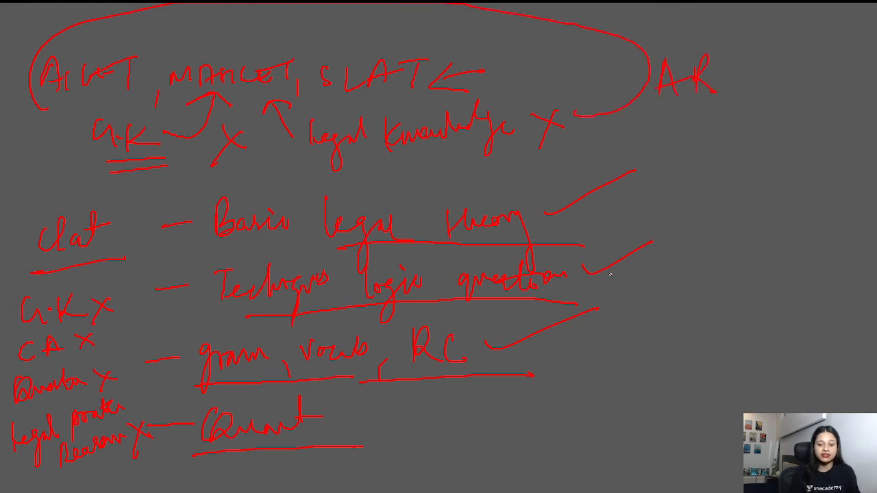
{"action": "left_click_drag", "start_coordinate": [619, 274], "coordinate": [658, 301]}
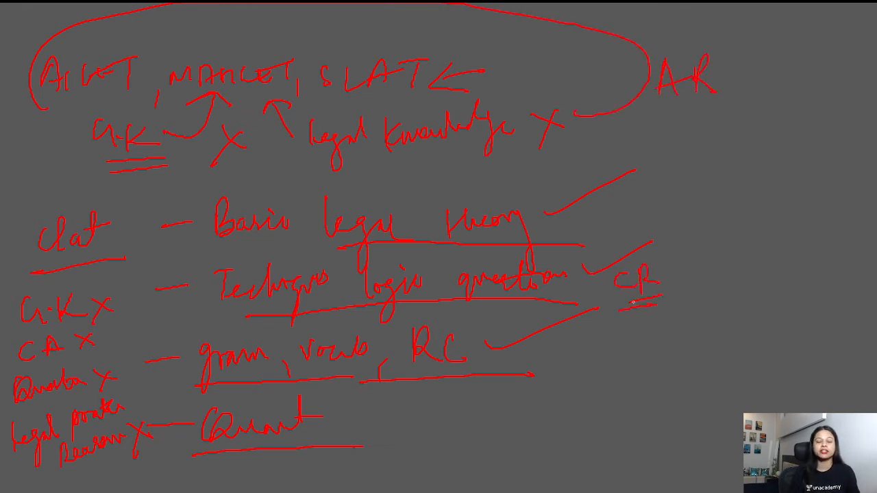